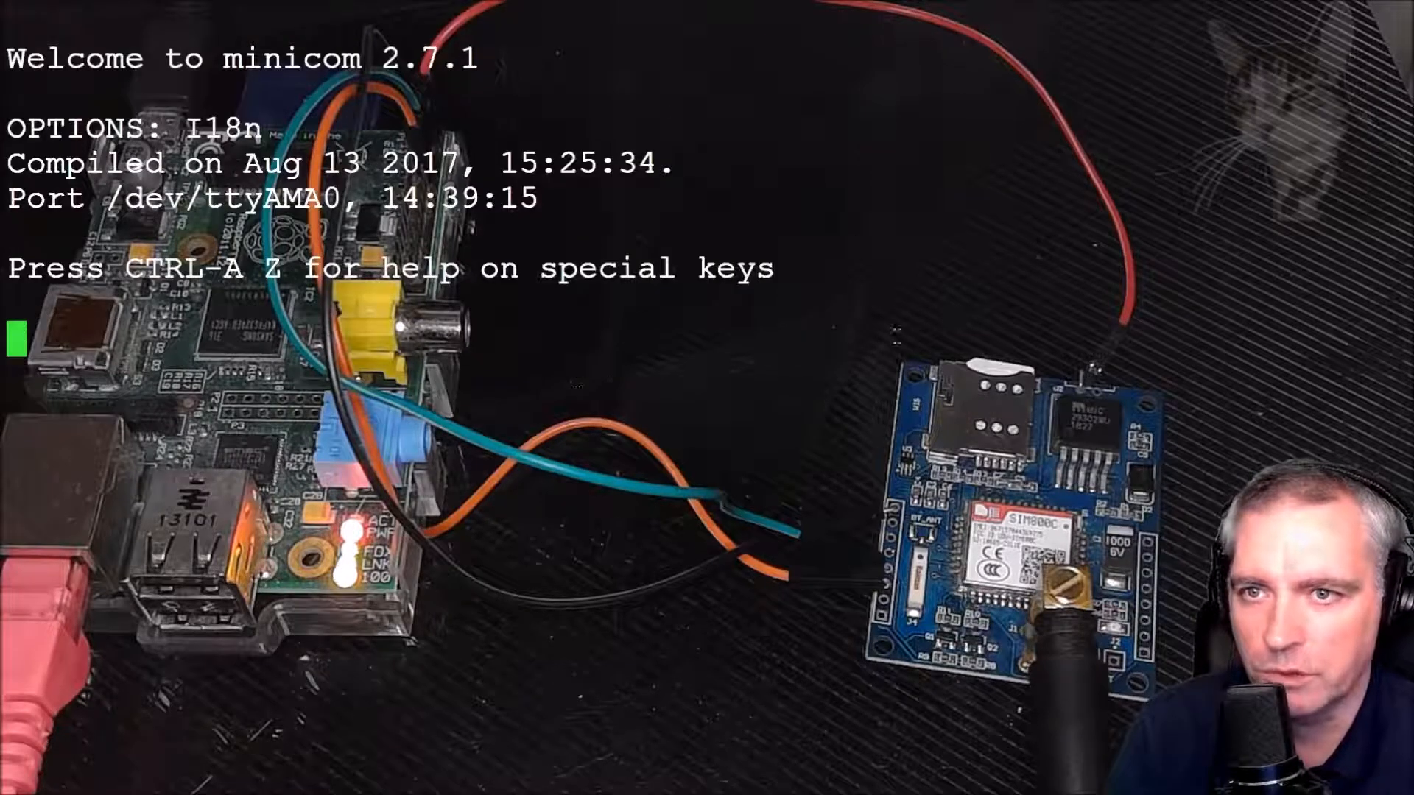
Run AT+CMGL="ALL" to list all four stored SMS messages with senders and timestamps
text(AT+CMGL="ALL")
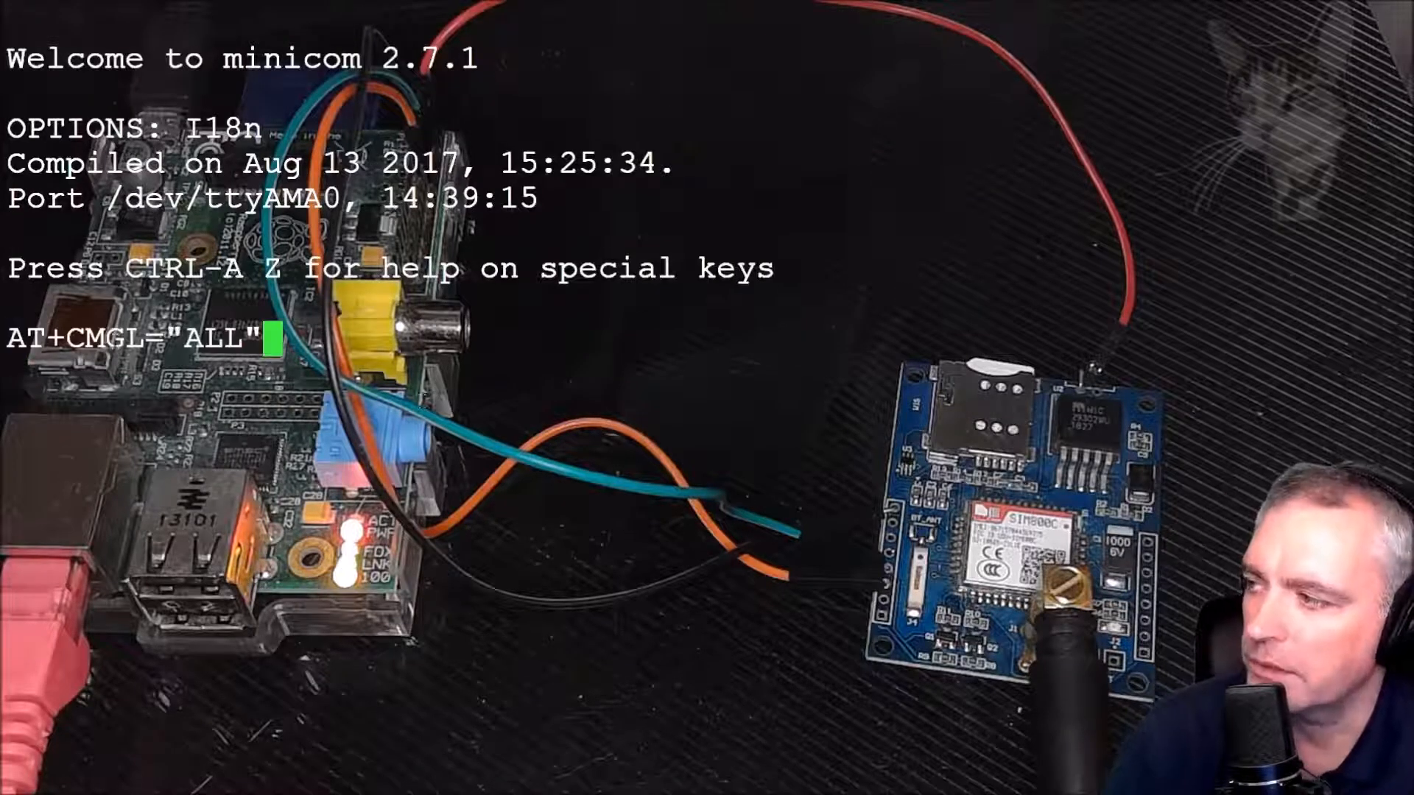
key(Return)
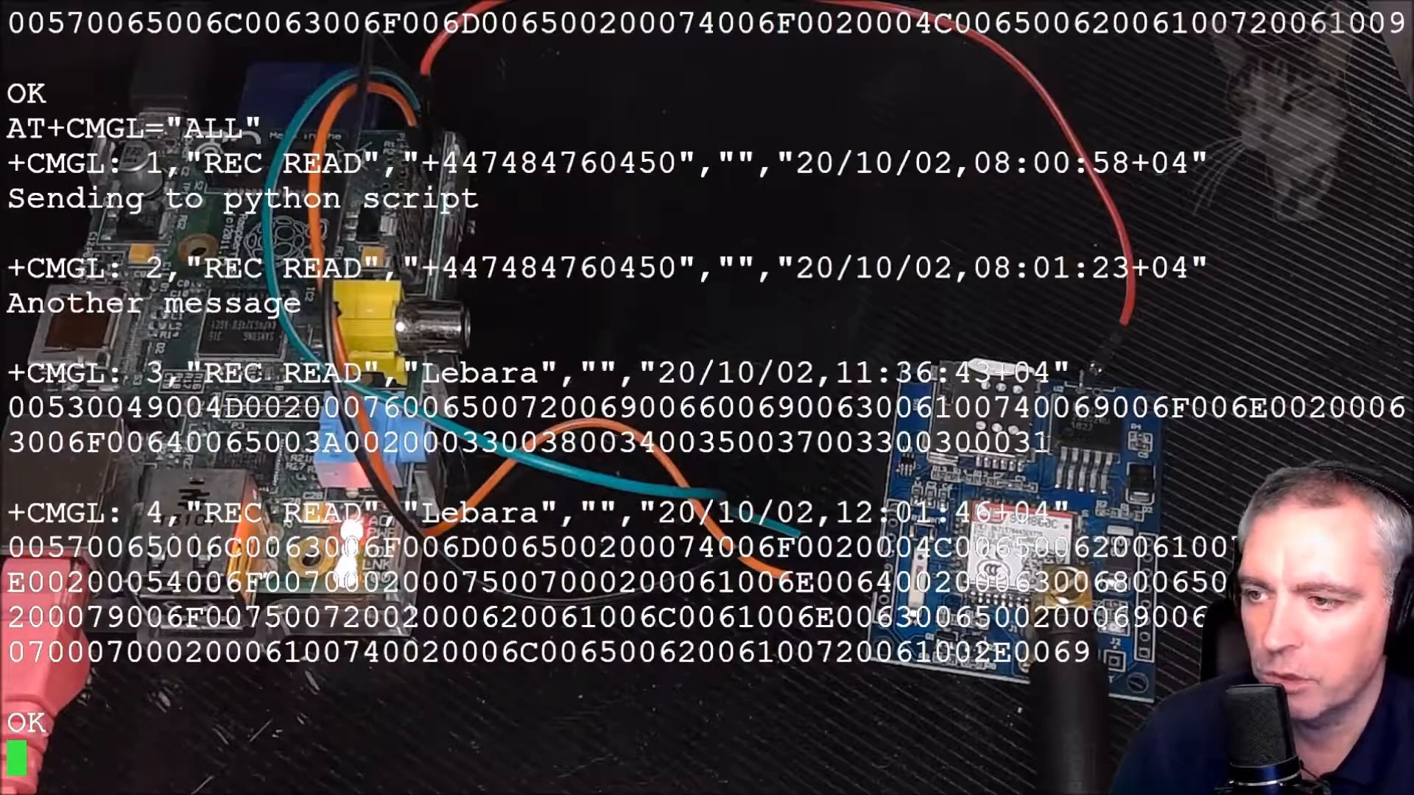
Select the third message's Lebara hex PDU string for copying into the decoder
drag(153, 442, 1037, 442)
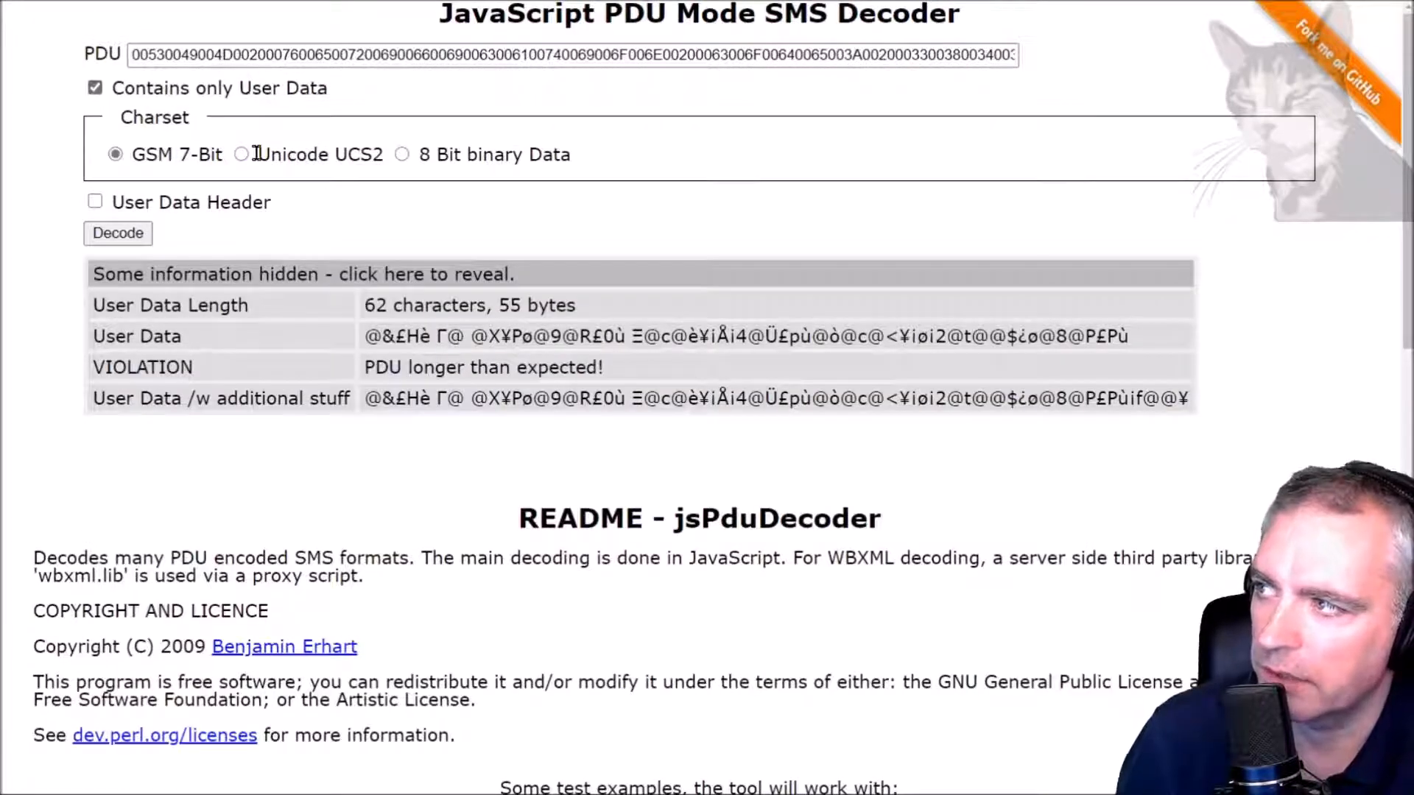
click(242, 154)
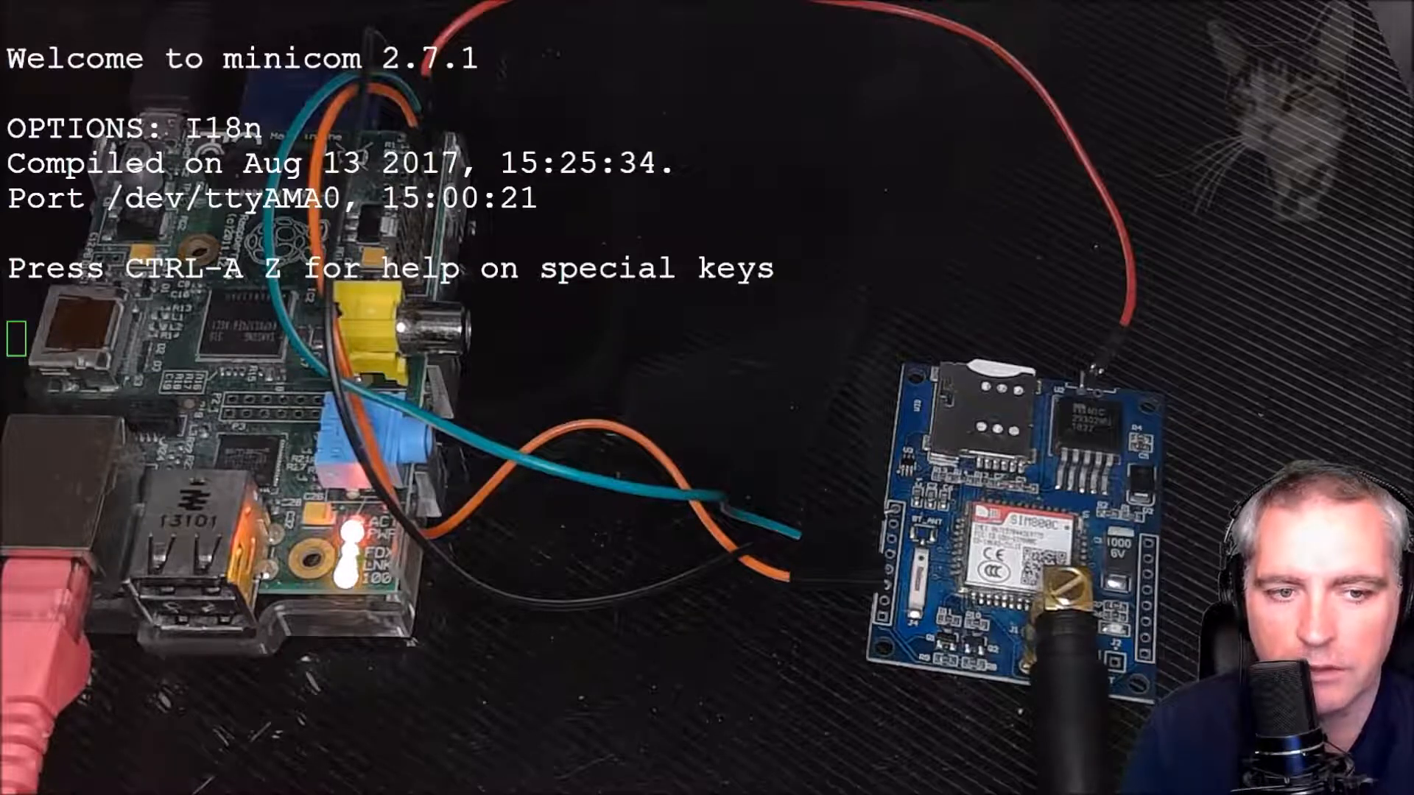
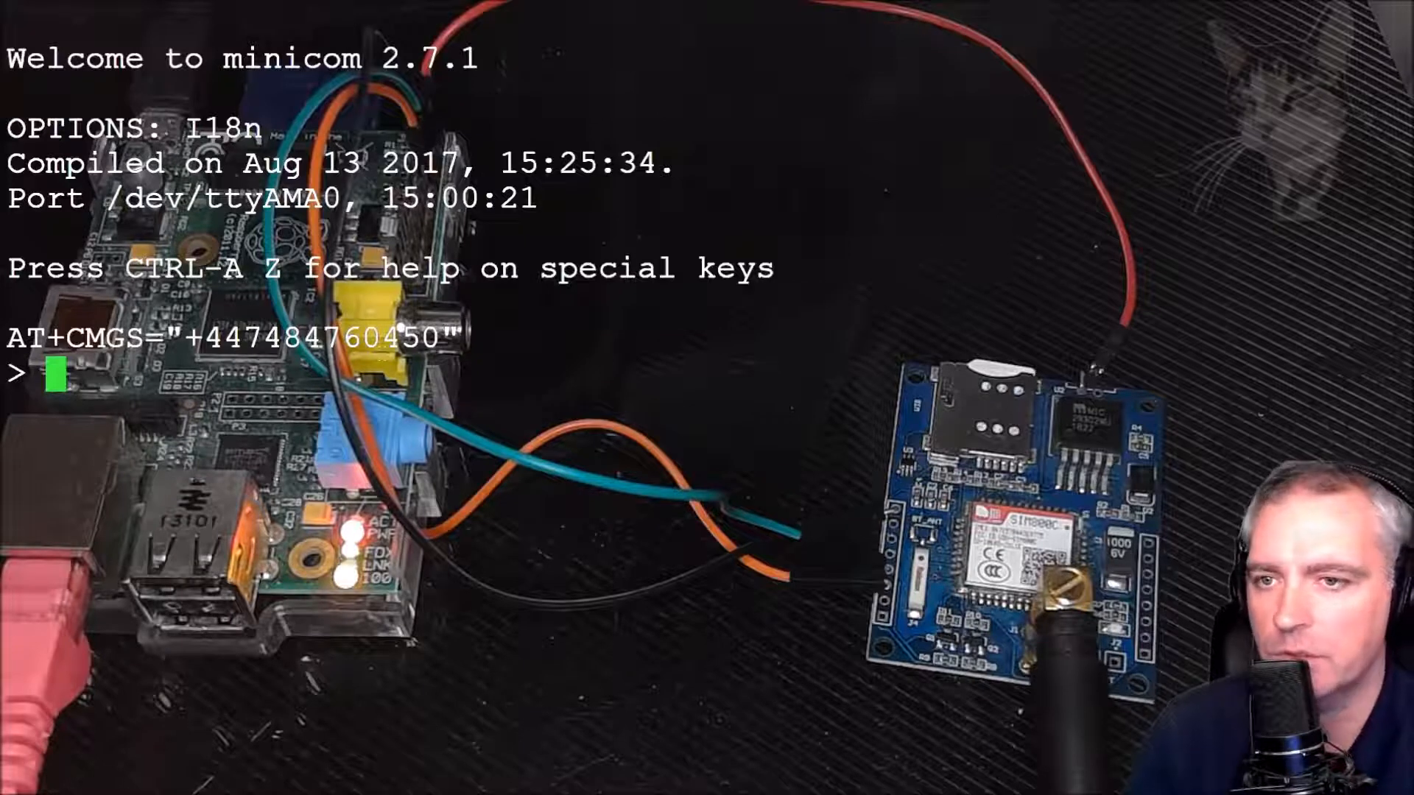
text(A)
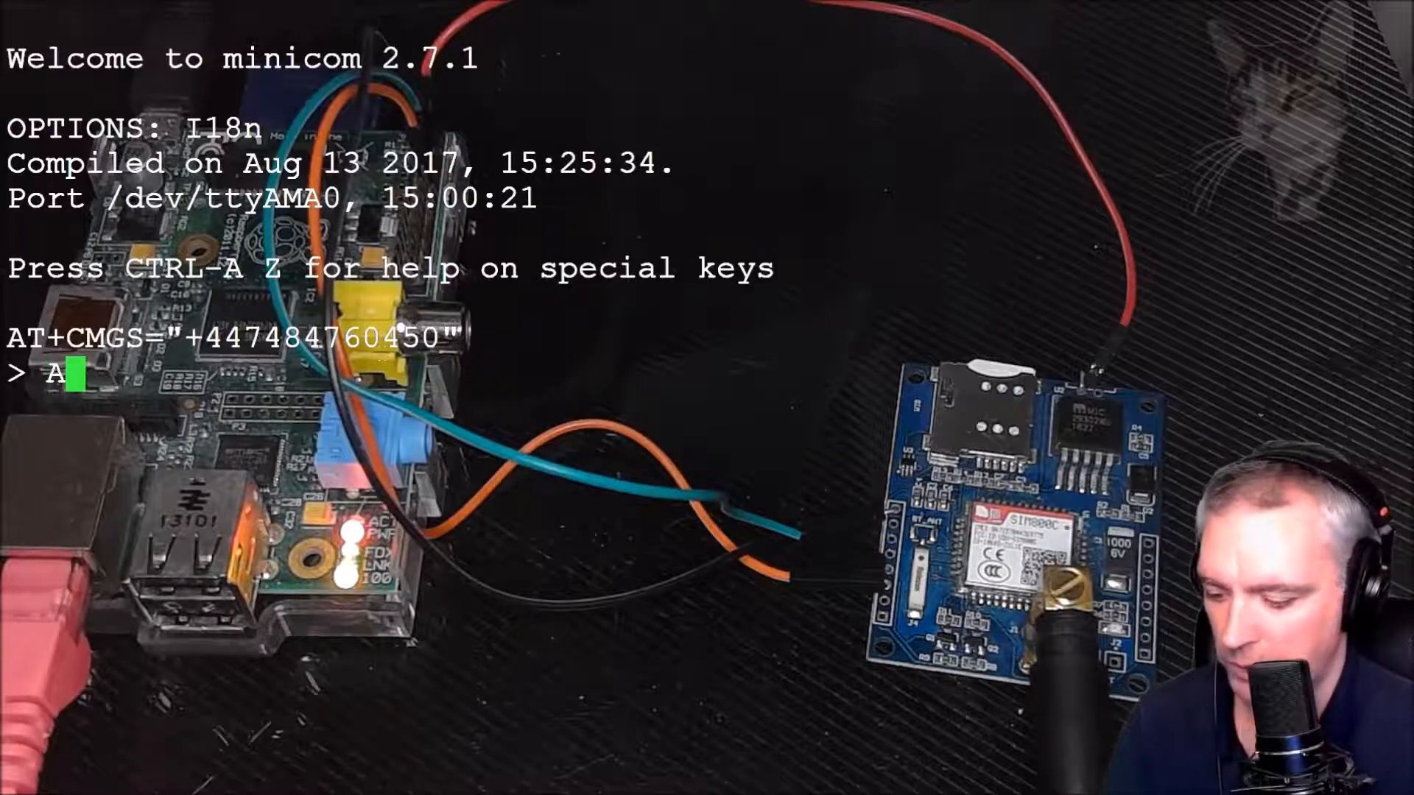
text(Sample Me)
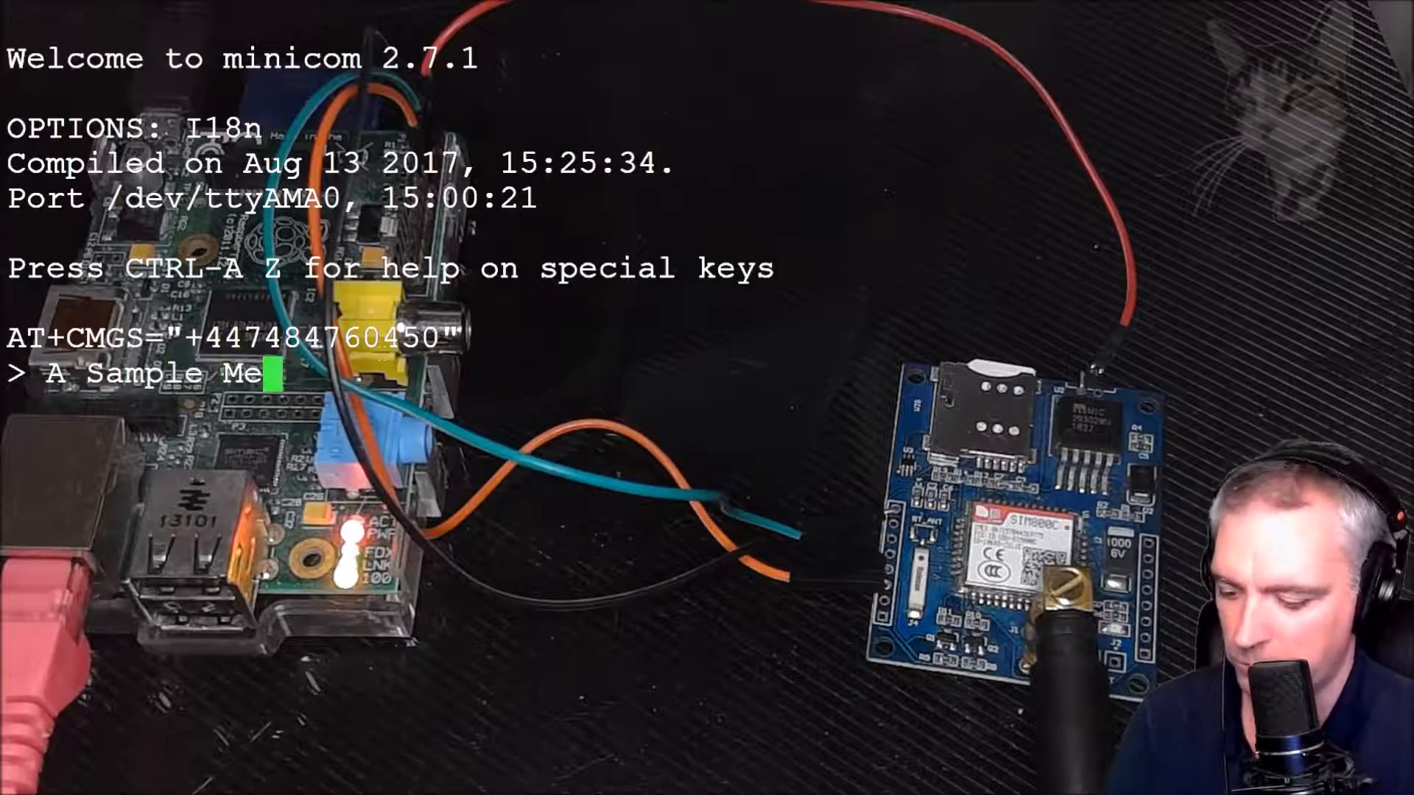
text(ssage)
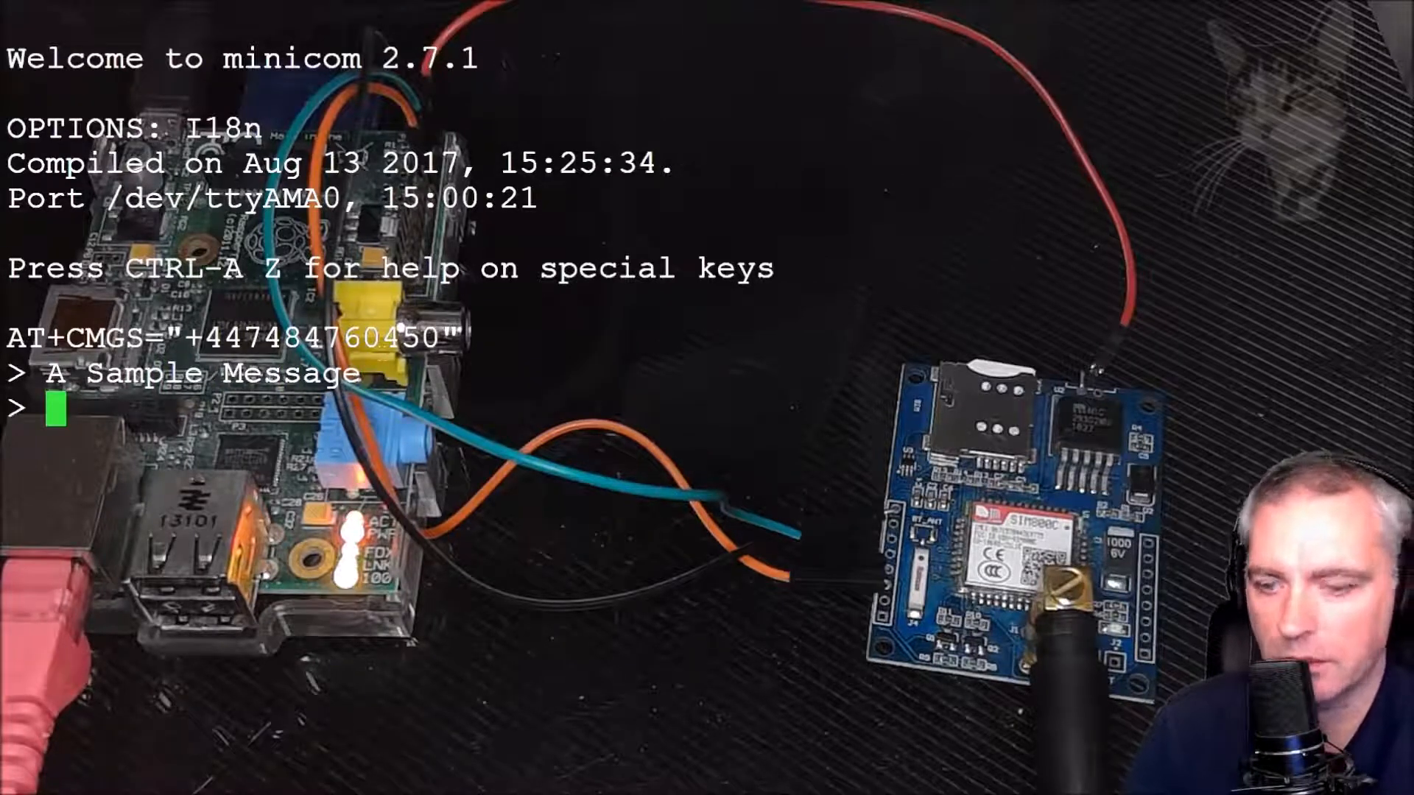
text(this is t)
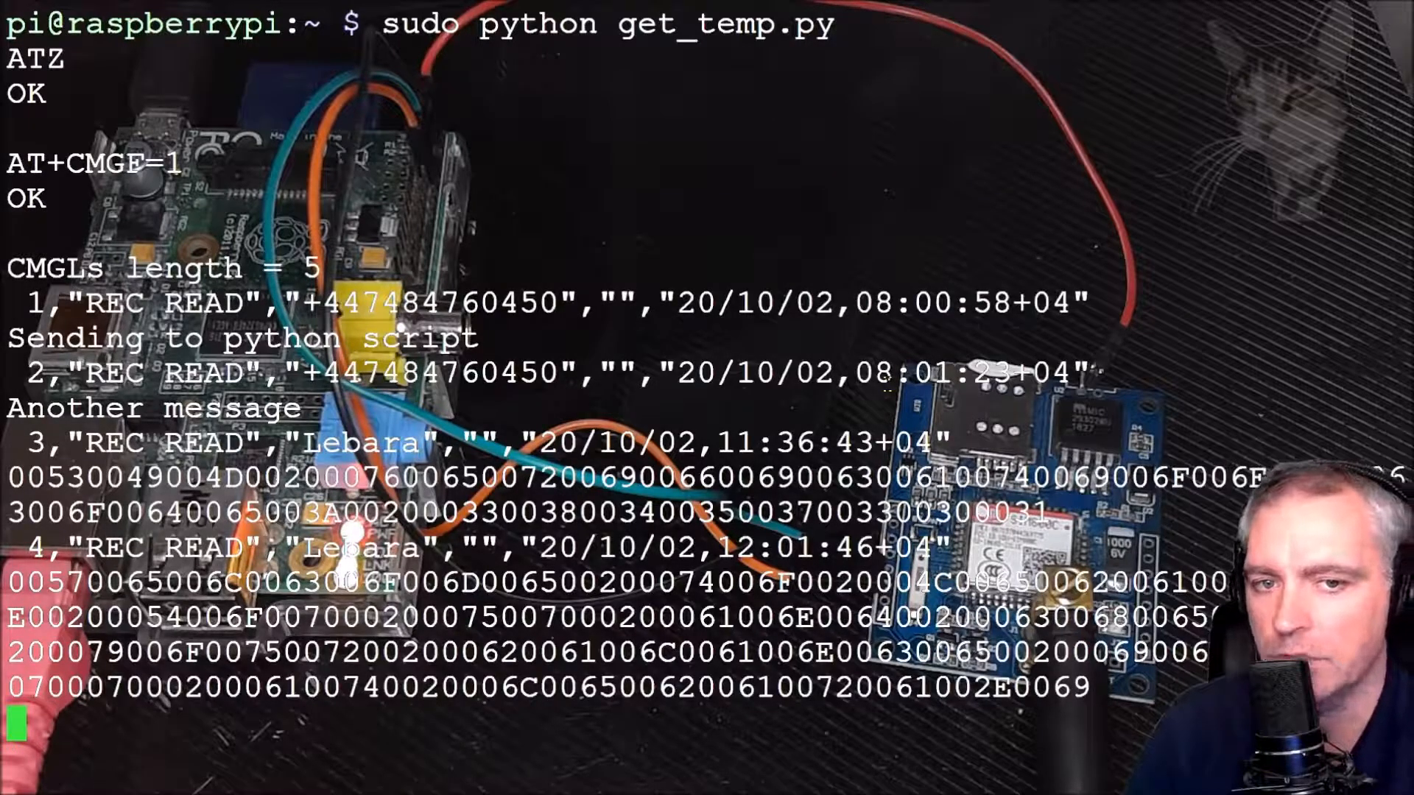
Scroll through the get_temp.py output listing the module's stored messages
scroll(down, 3)
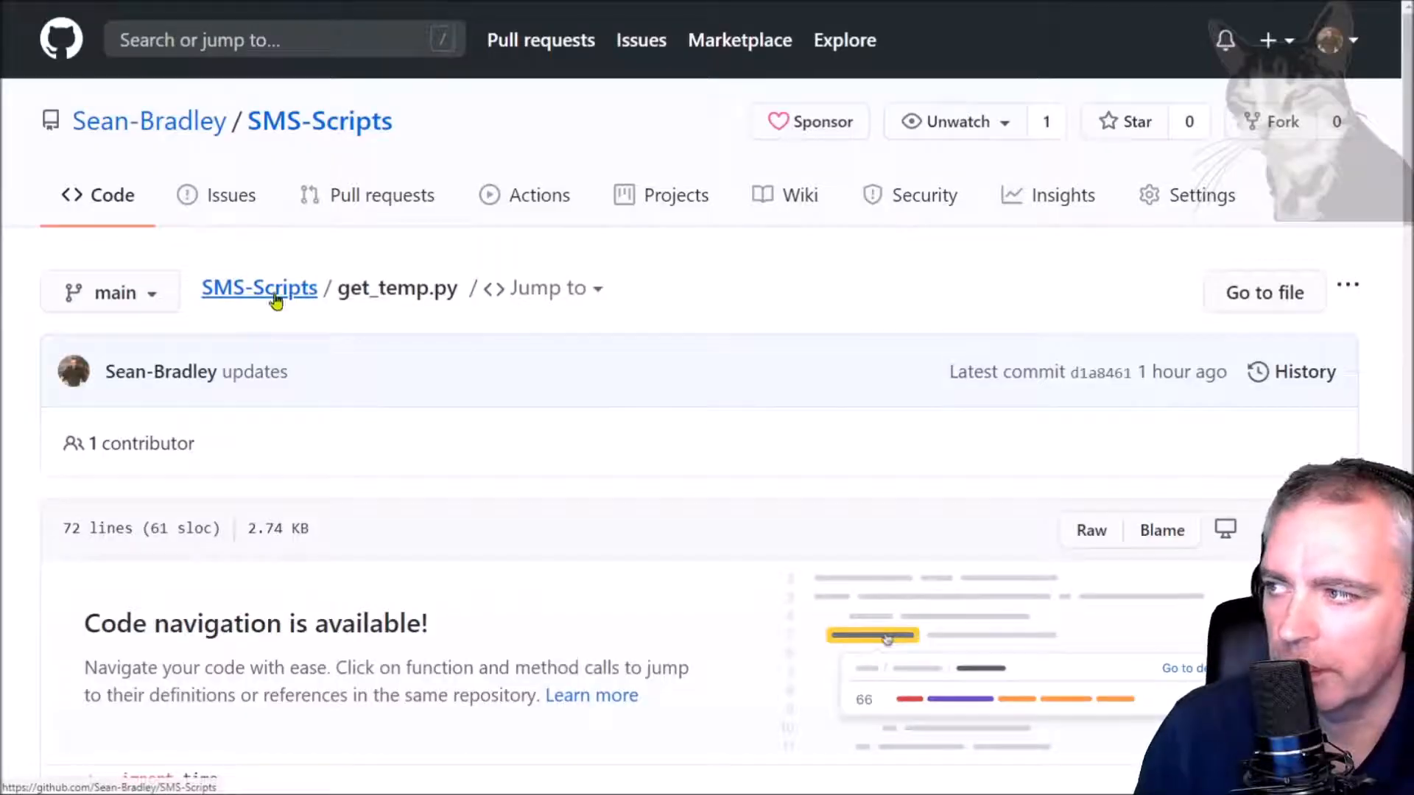
Read the header comment, highlighting the get_temp command and the Pi temperature description, then scroll to the message loop
scroll(down, 3)
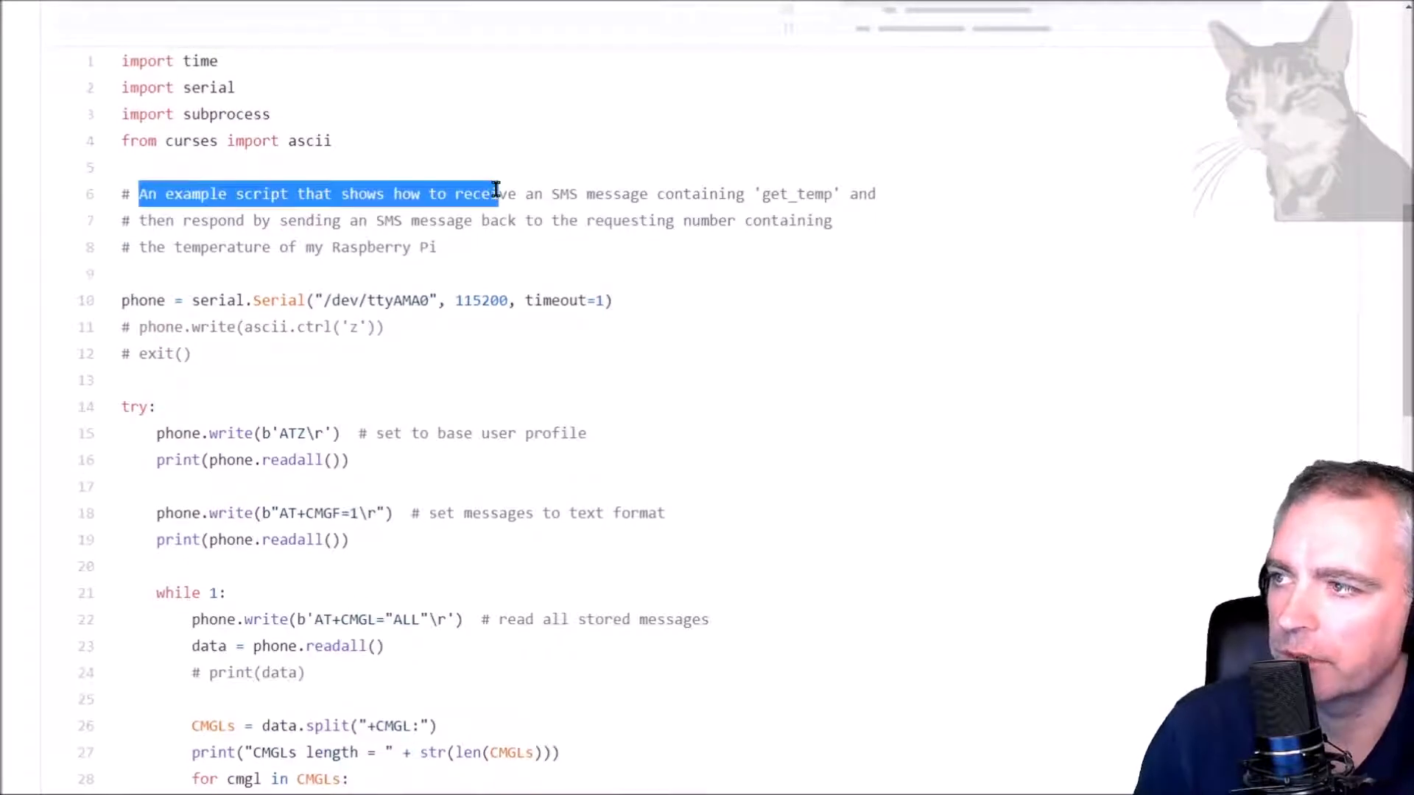
click(762, 193)
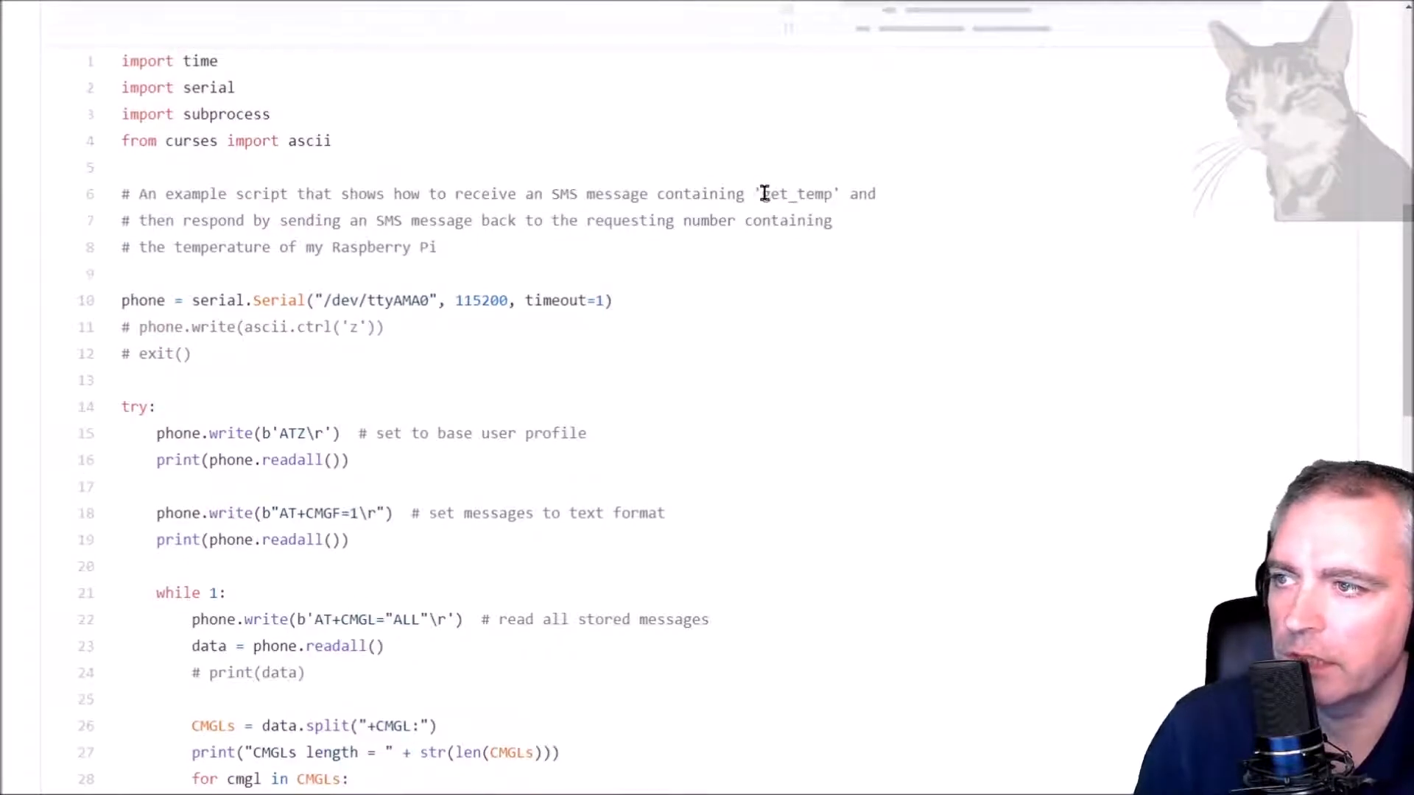
double_click(797, 195)
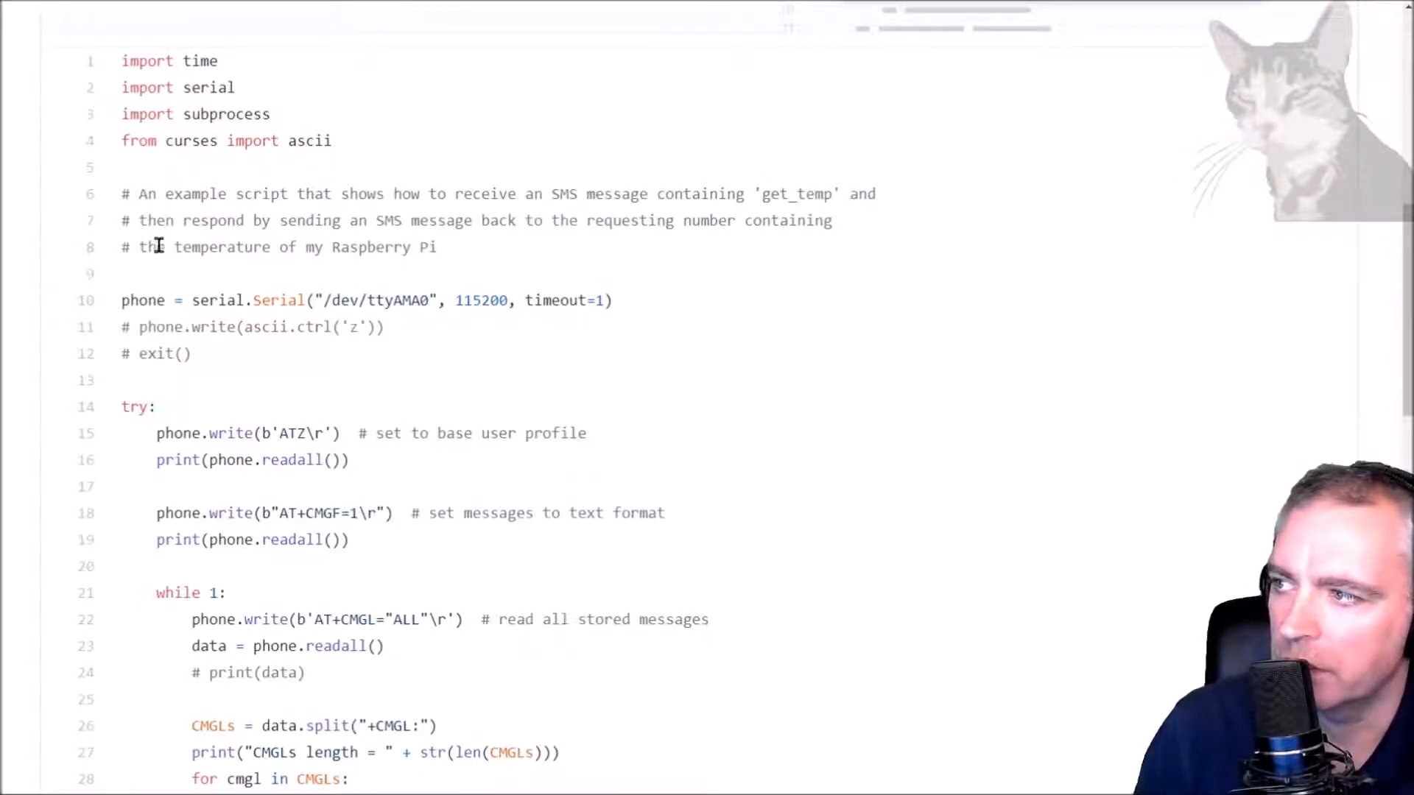
drag(158, 248, 432, 248)
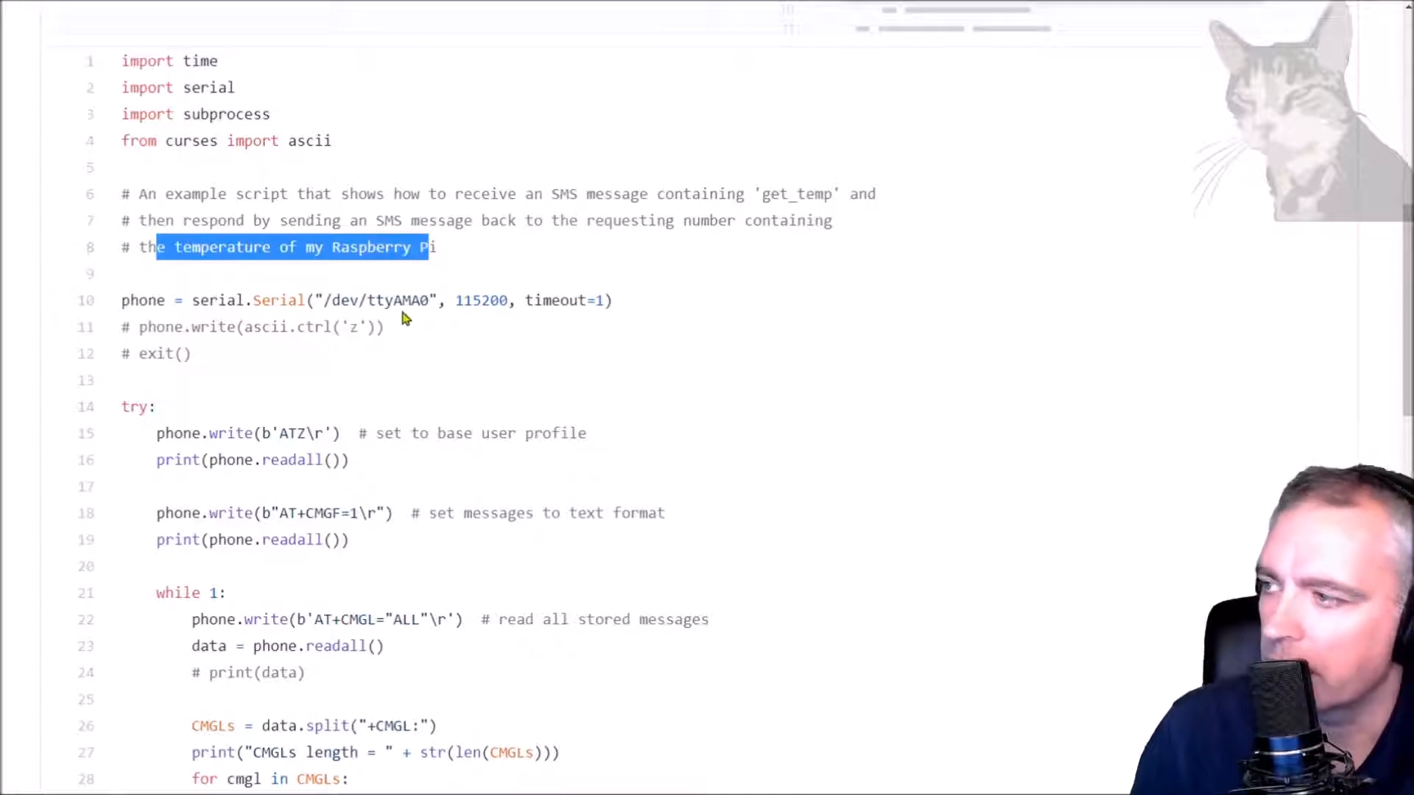
scroll(down, 3)
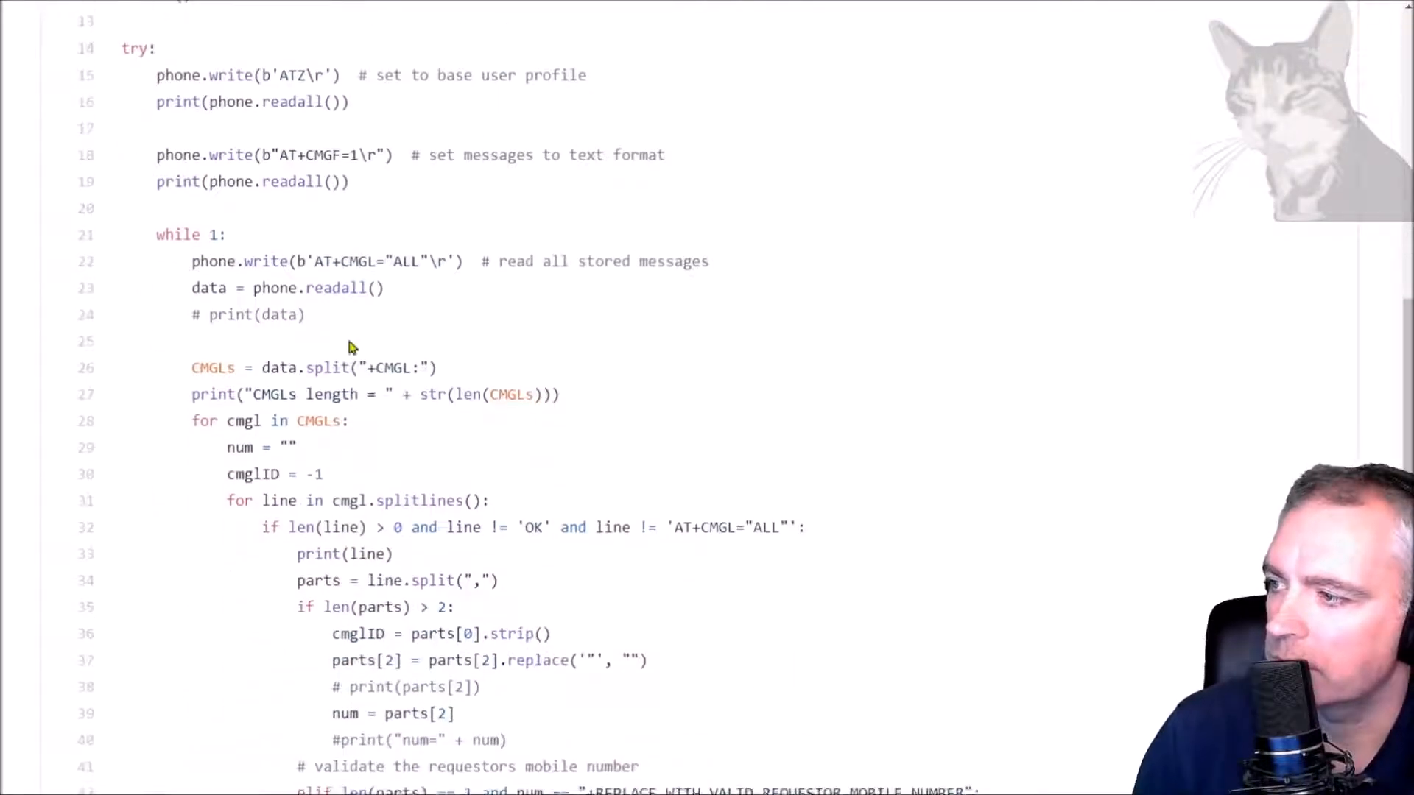
scroll(down, 3)
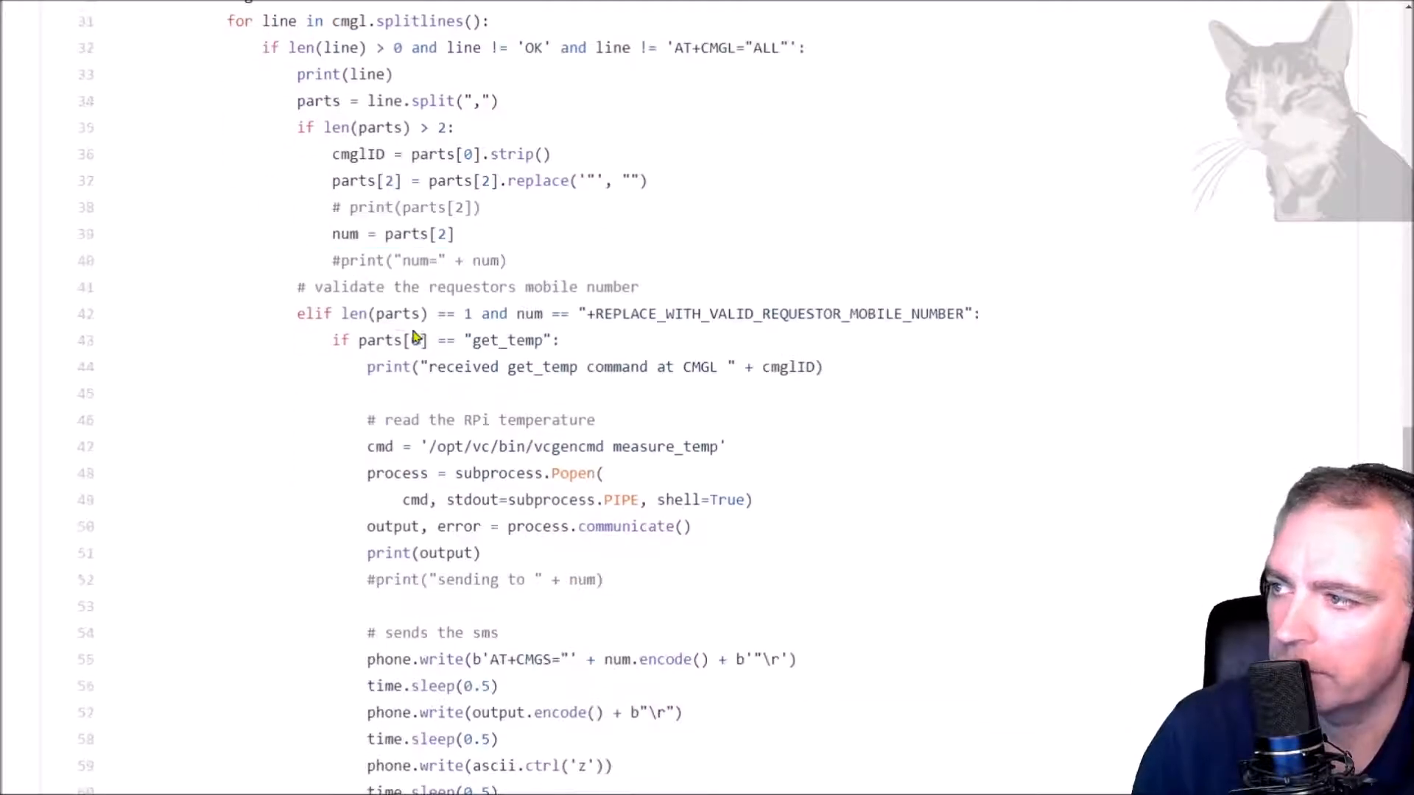
Highlight the get_temp condition check, the Pi temperature-reading block, and the AT+CMGD delete line
double_click(386, 313)
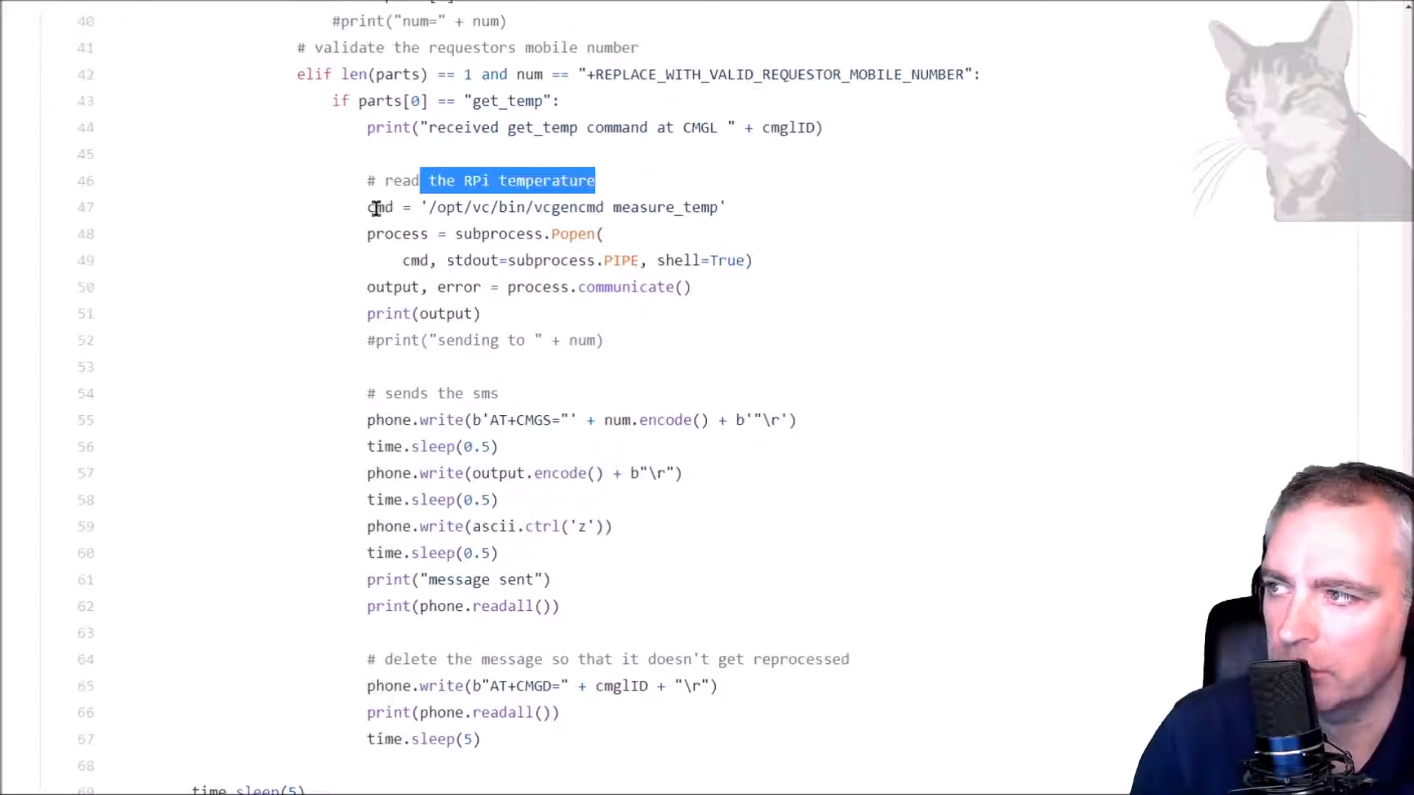
drag(366, 206, 480, 314)
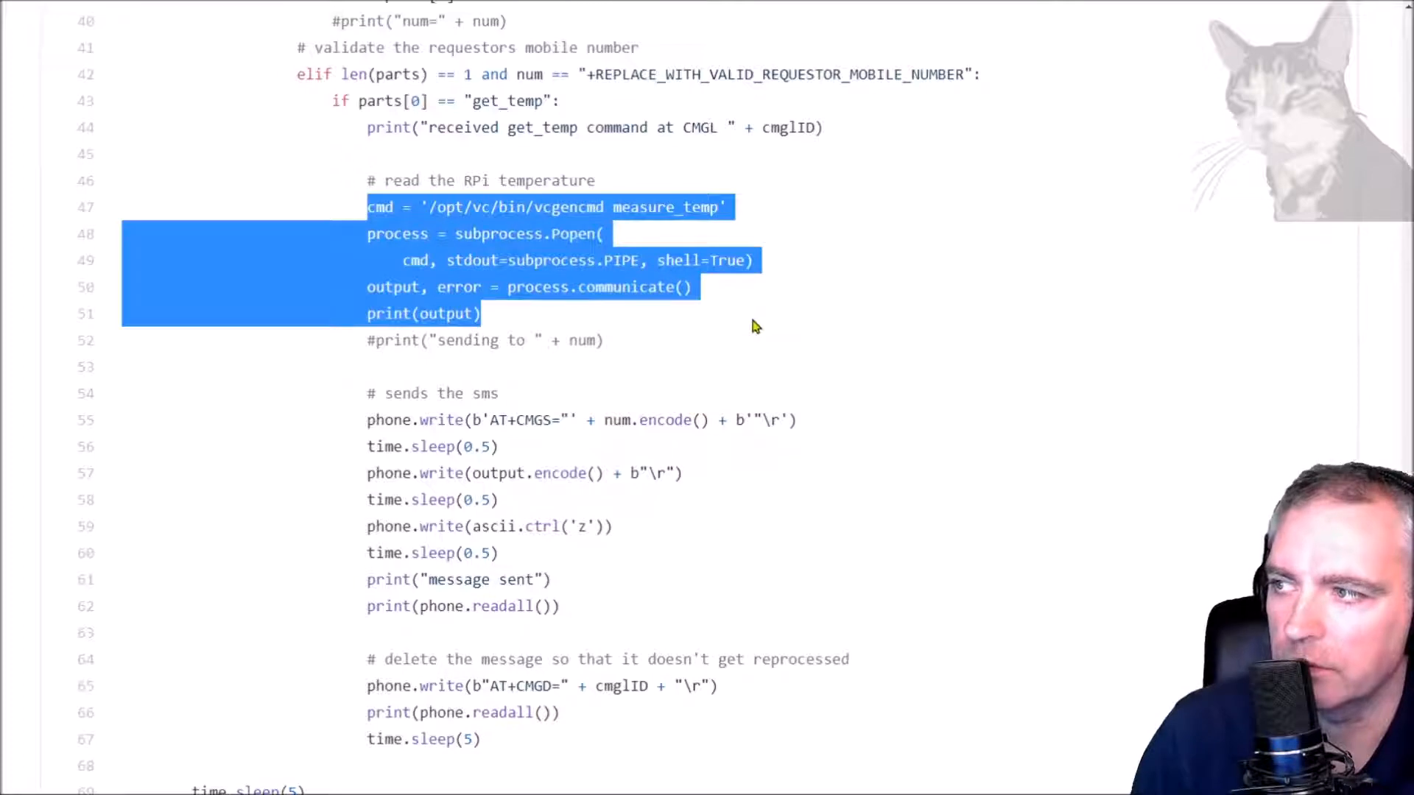
click(544, 287)
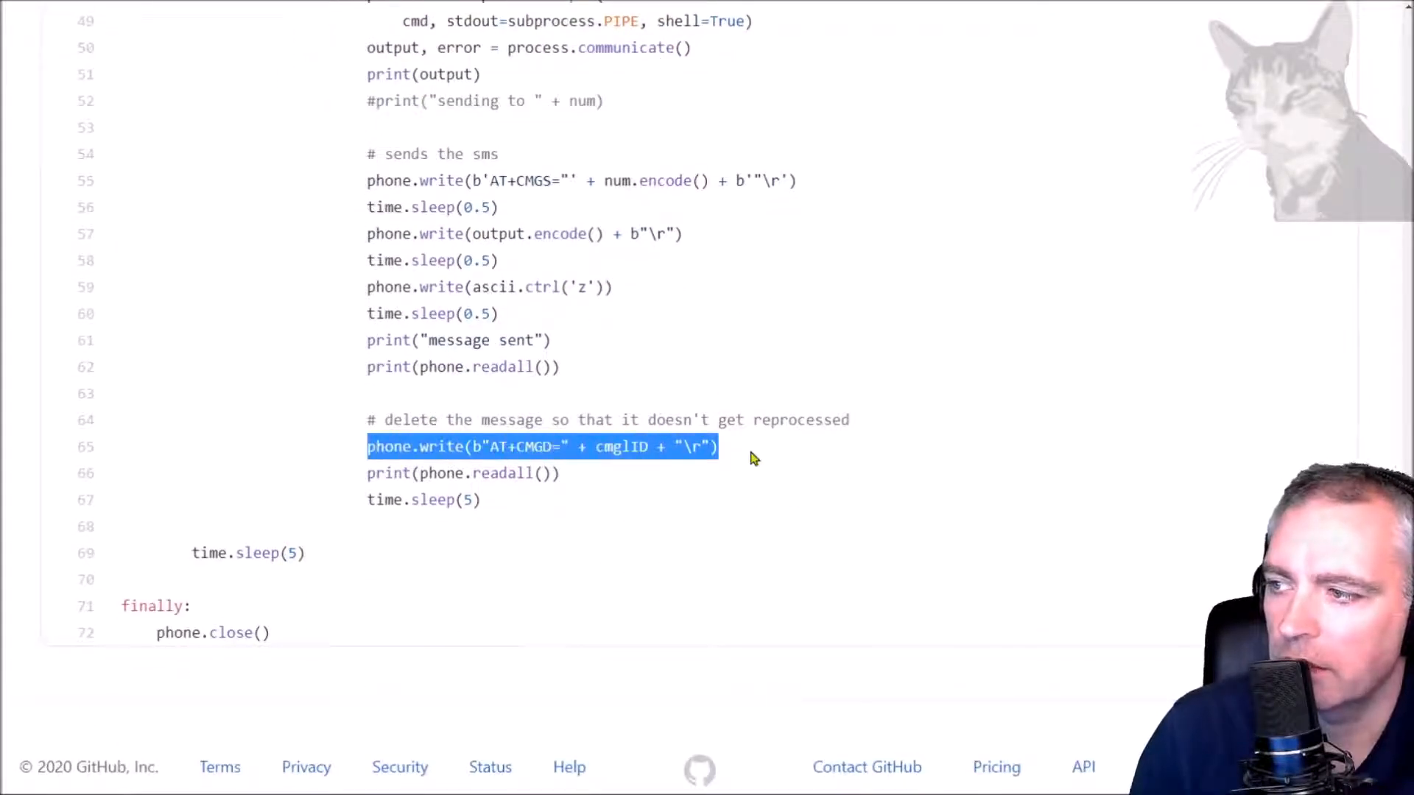
drag(753, 446, 560, 473)
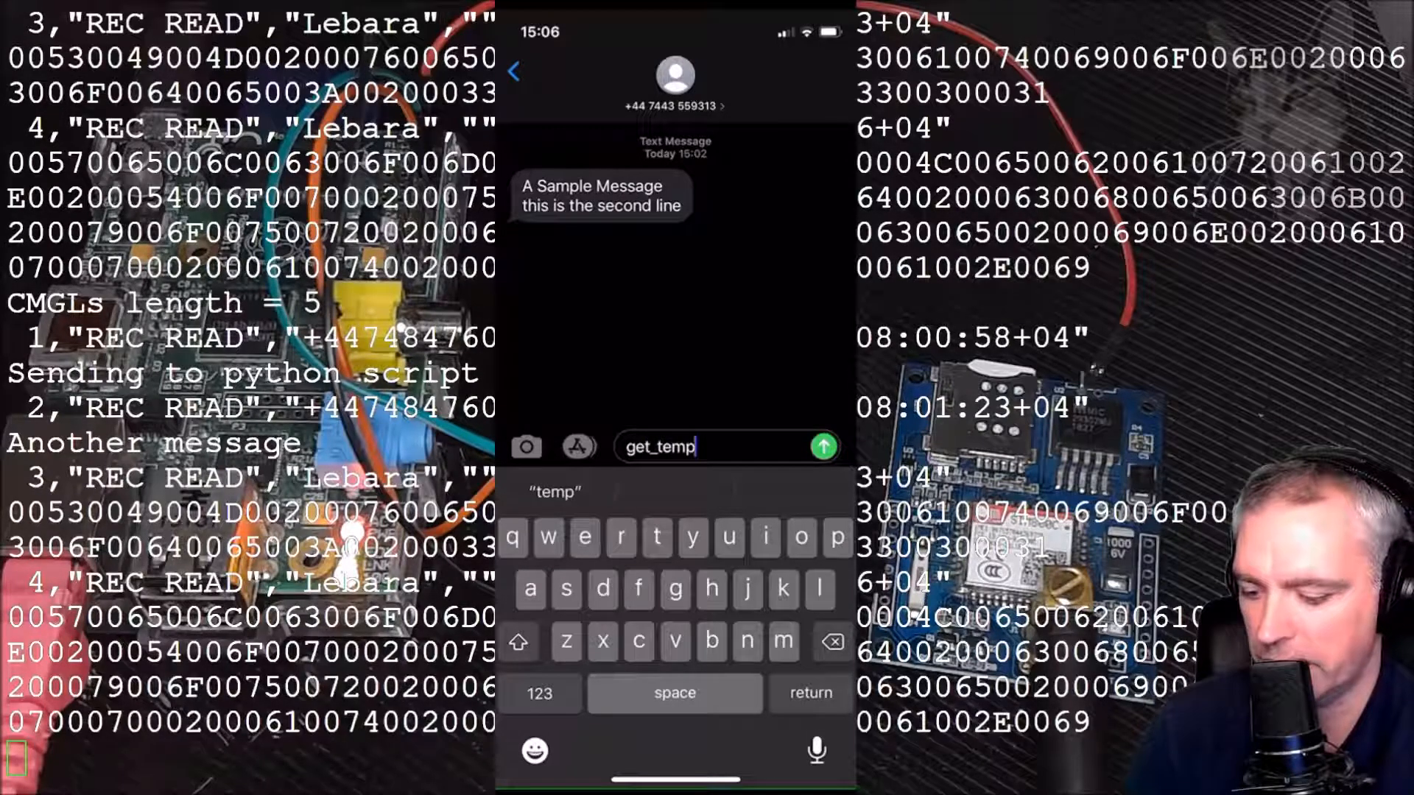
Send the get_temp text to the Raspberry Pi's SIM number
click(822, 446)
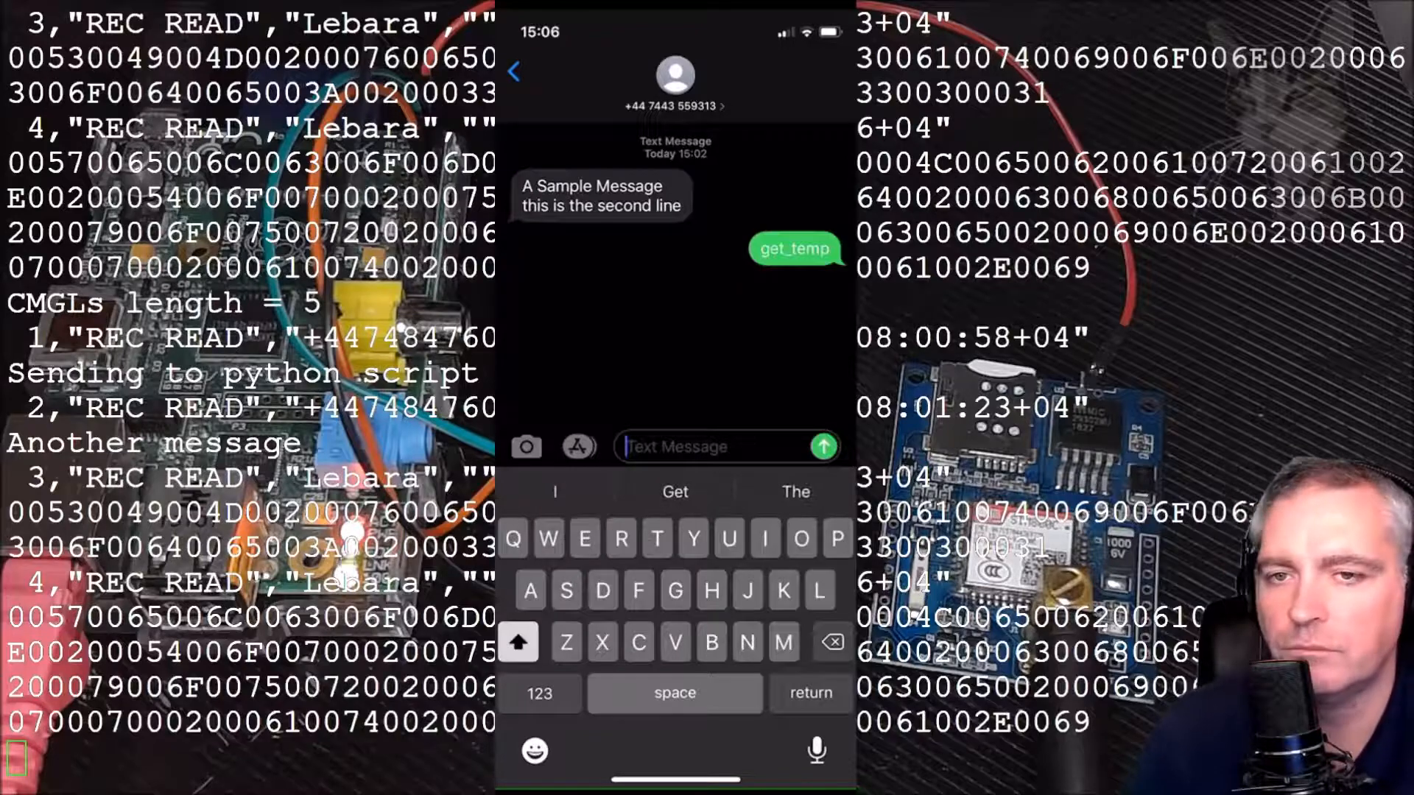